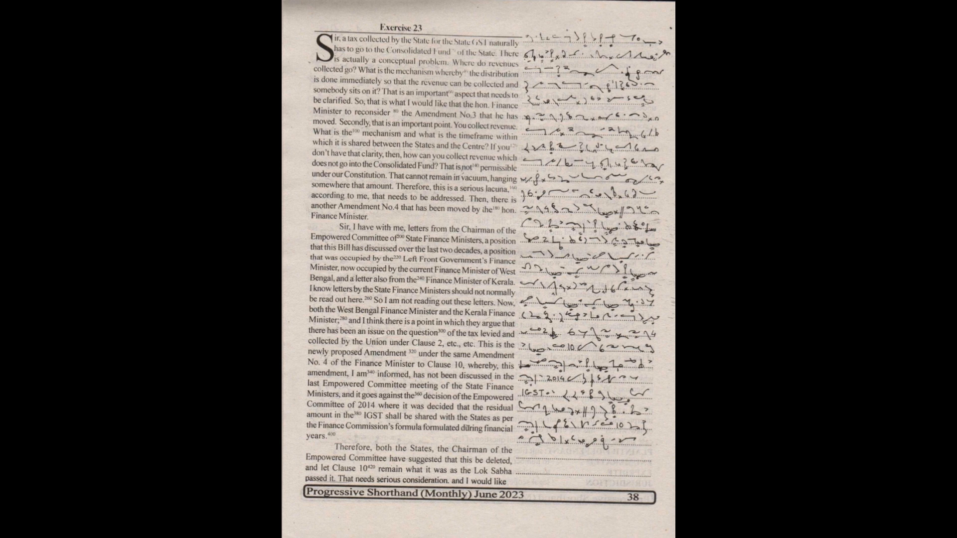
scroll("down", 3)
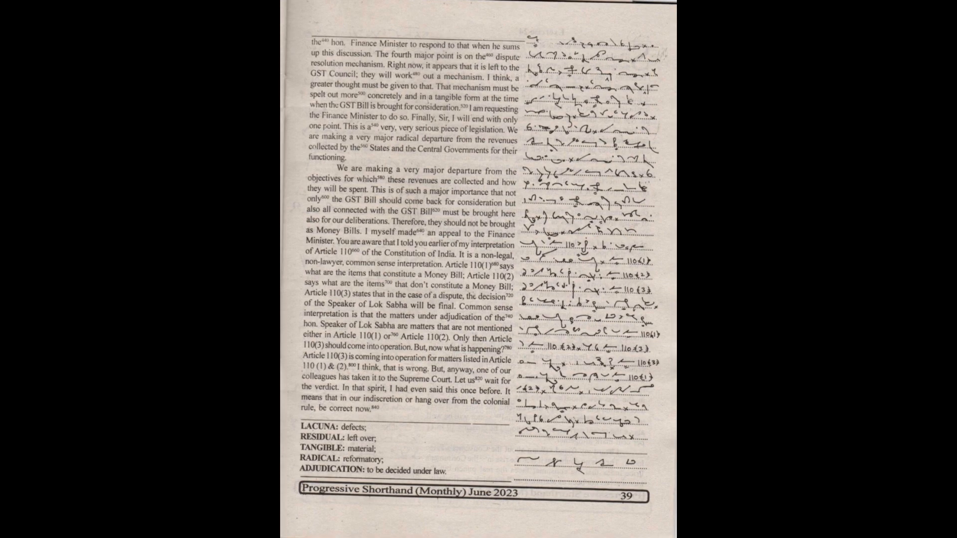